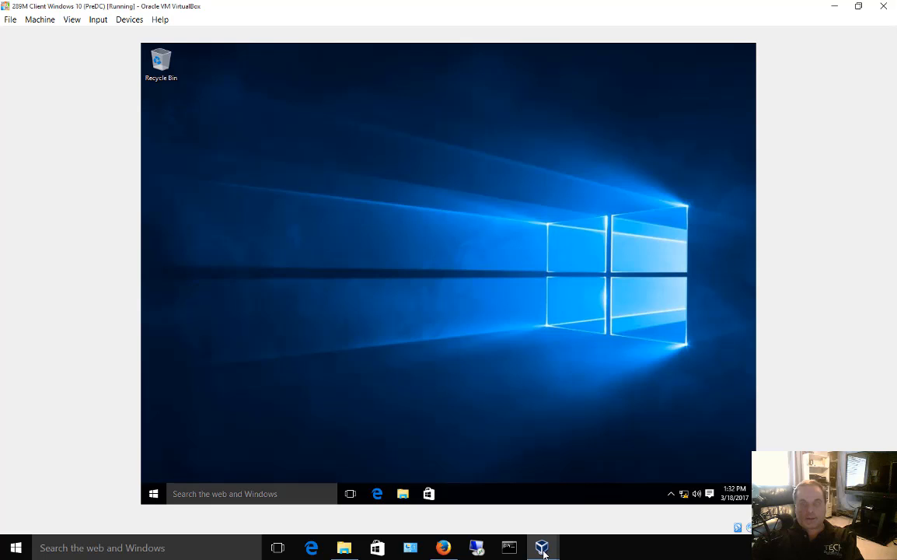
- Open the Devices menu of the running Windows 10 VM to insert the Guest Additions CD
click(542, 547)
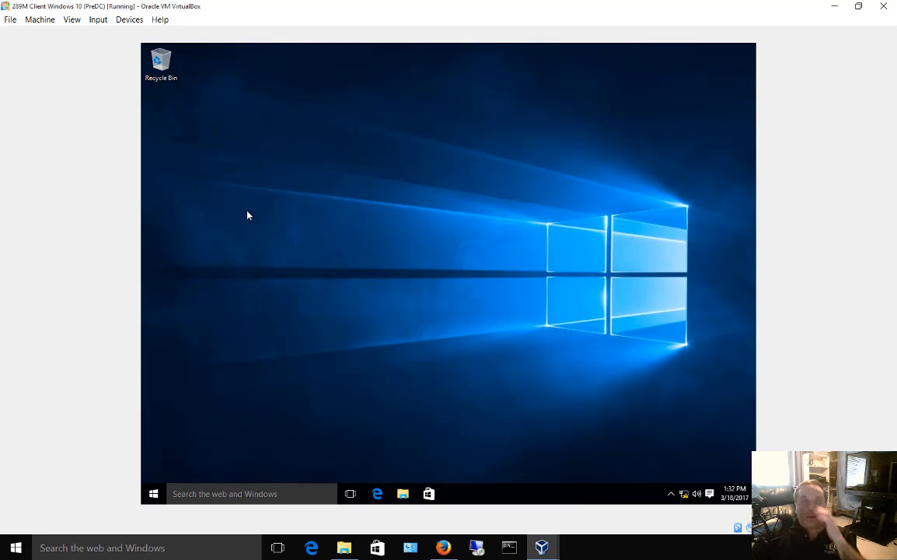
mouse_move(235, 188)
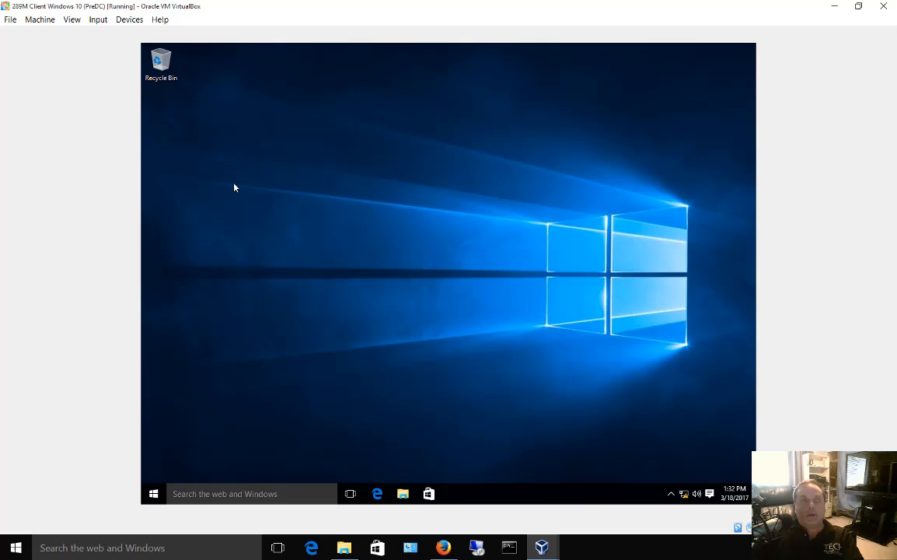
click(129, 20)
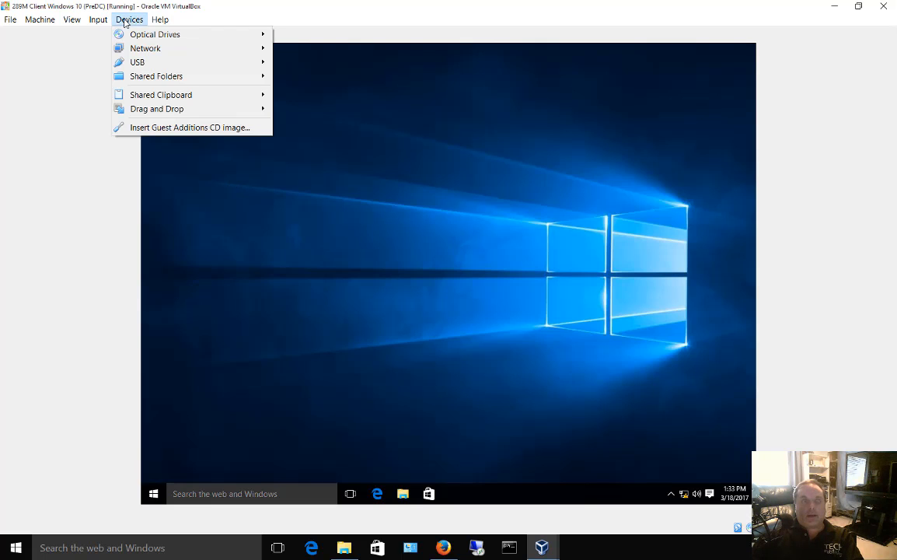
mouse_move(190, 127)
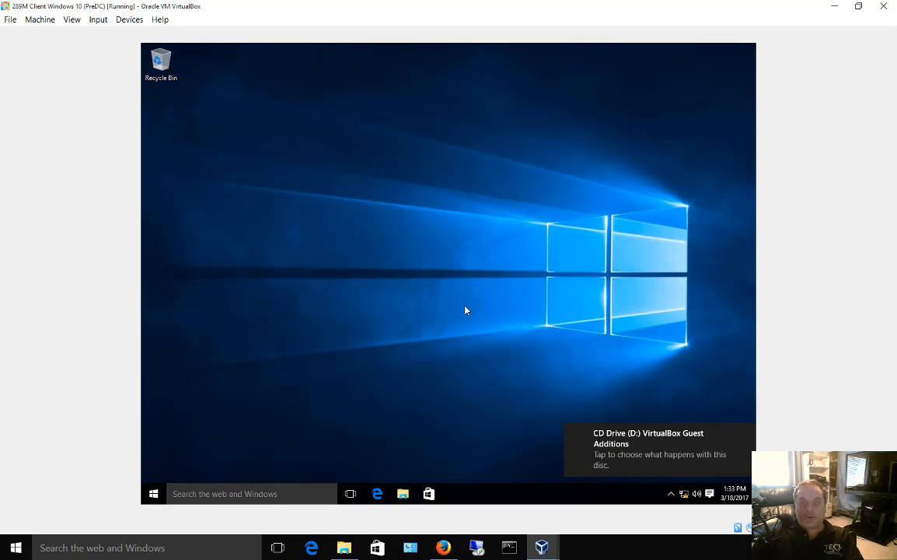
mouse_move(628, 453)
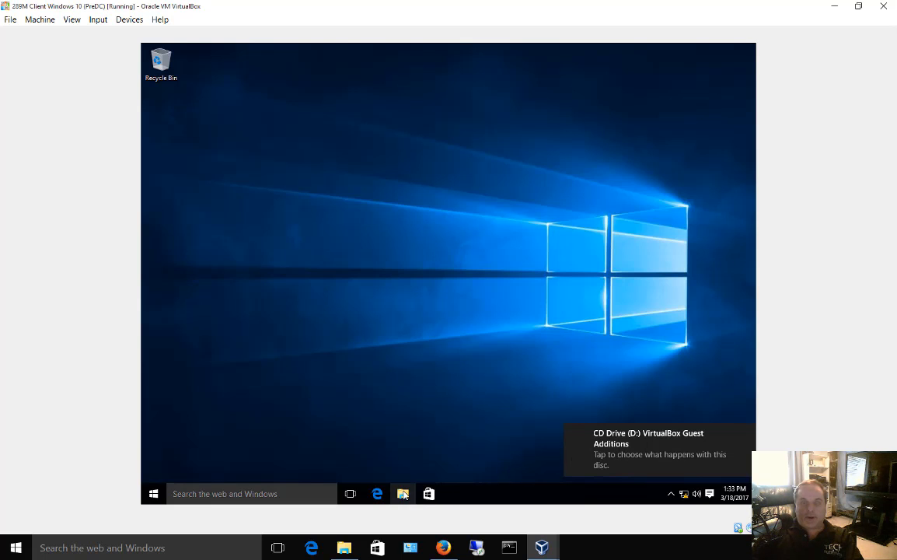
- Launch the Guest Additions disc from This PC in File Explorer, allowing its changes
click(403, 493)
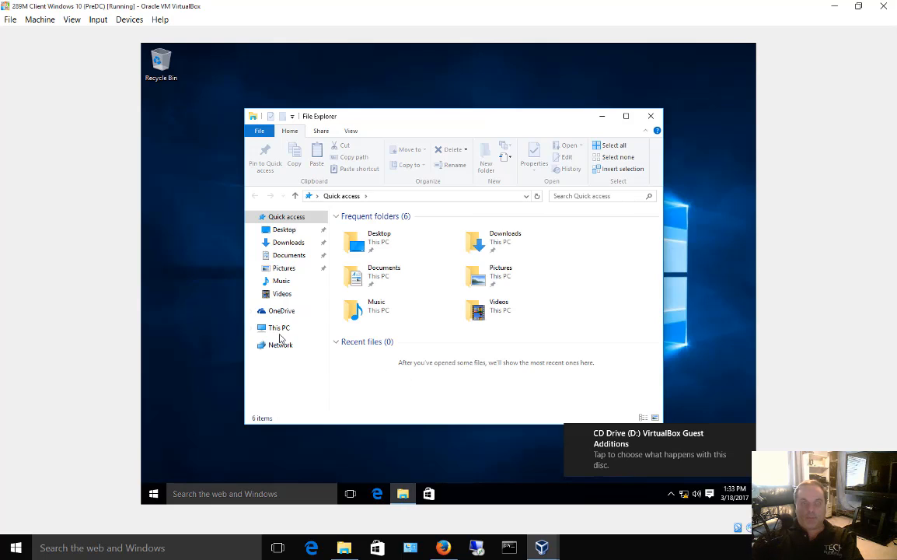
click(278, 327)
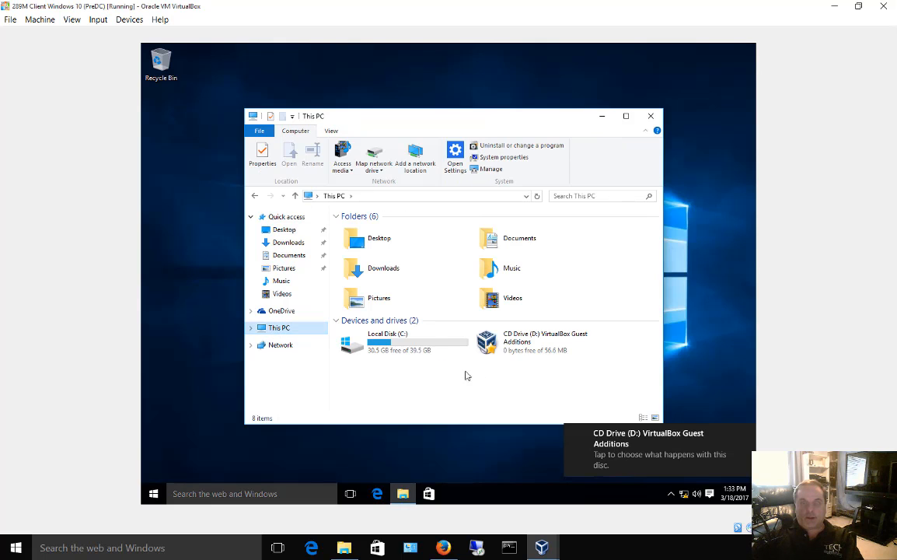
mouse_move(528, 345)
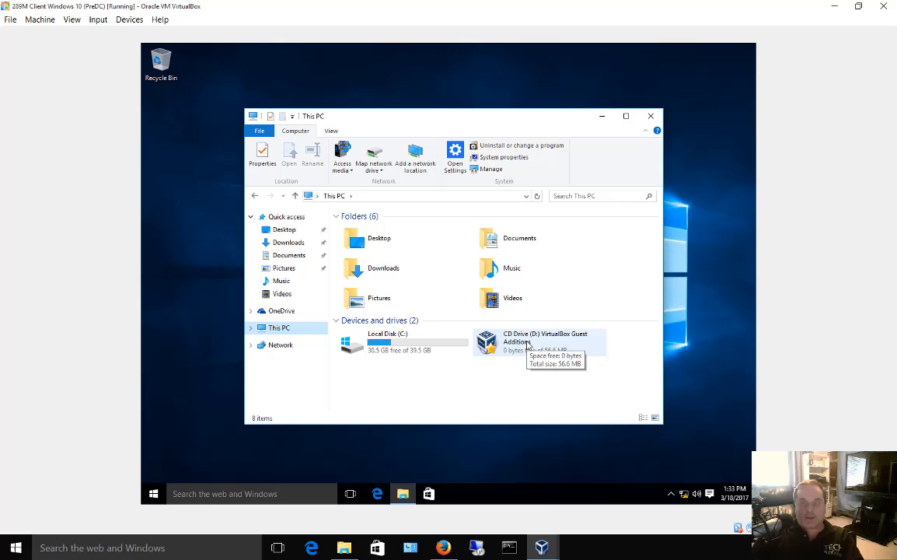
click(536, 342)
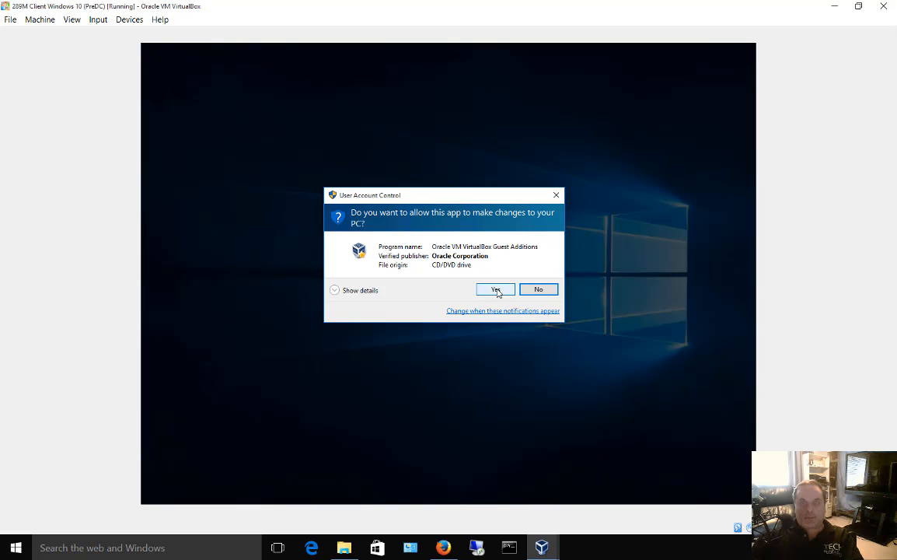
click(496, 289)
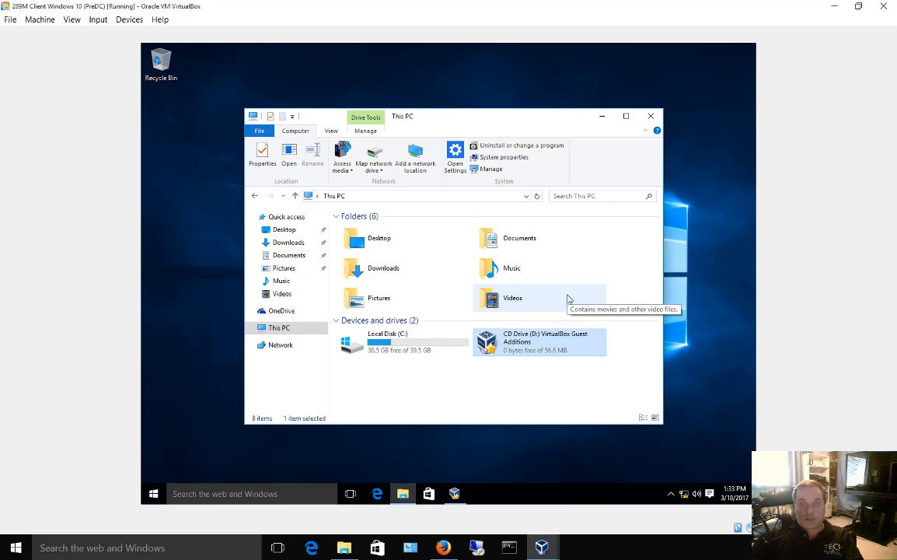
mouse_move(555, 350)
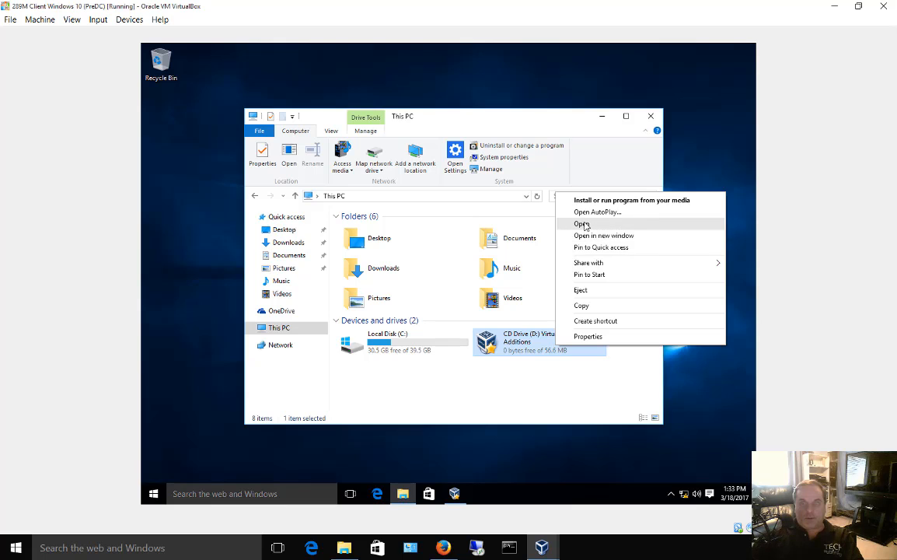
- Open the Guest Additions CD drive contents and select VBoxWindowsAdditions
click(583, 224)
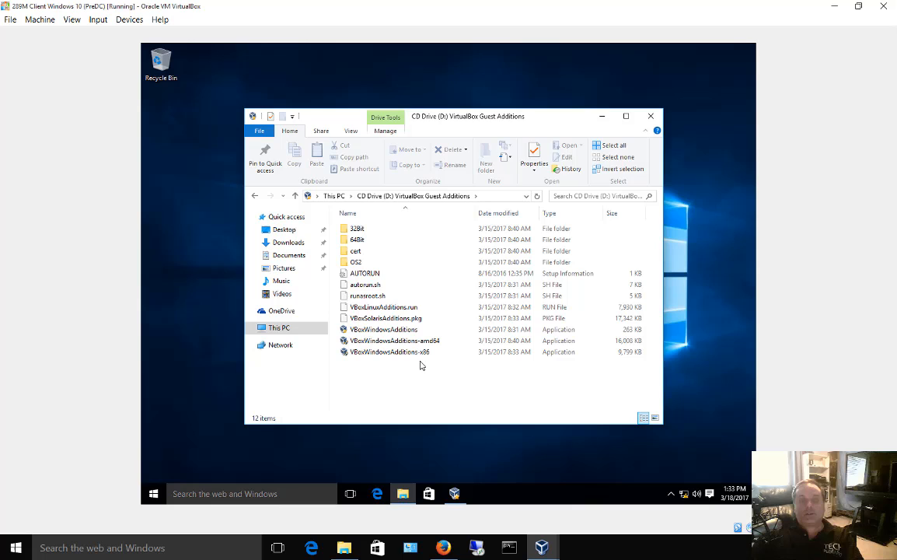
click(383, 329)
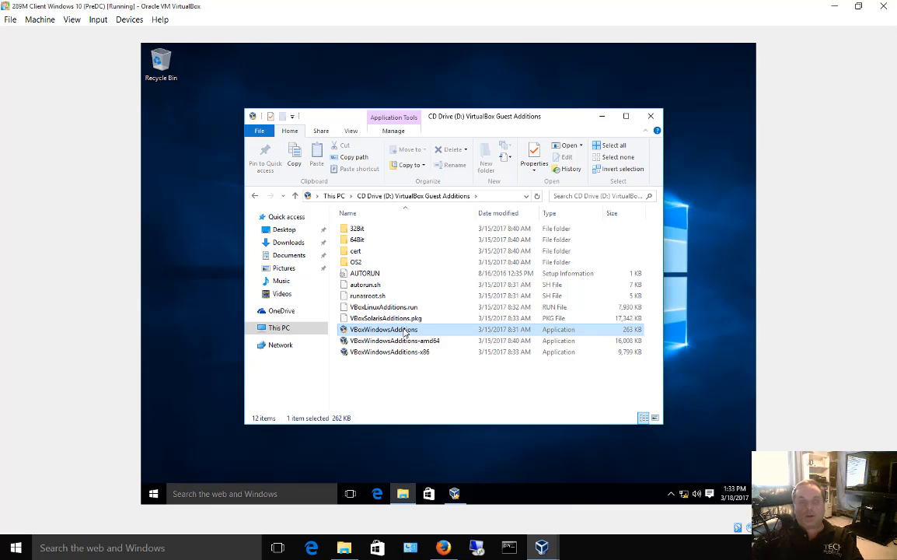
mouse_move(433, 334)
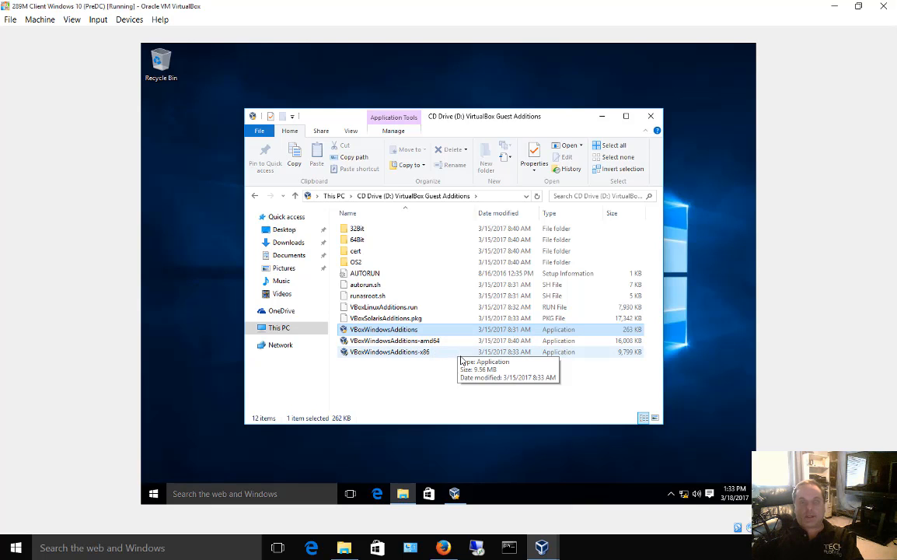
mouse_move(457, 330)
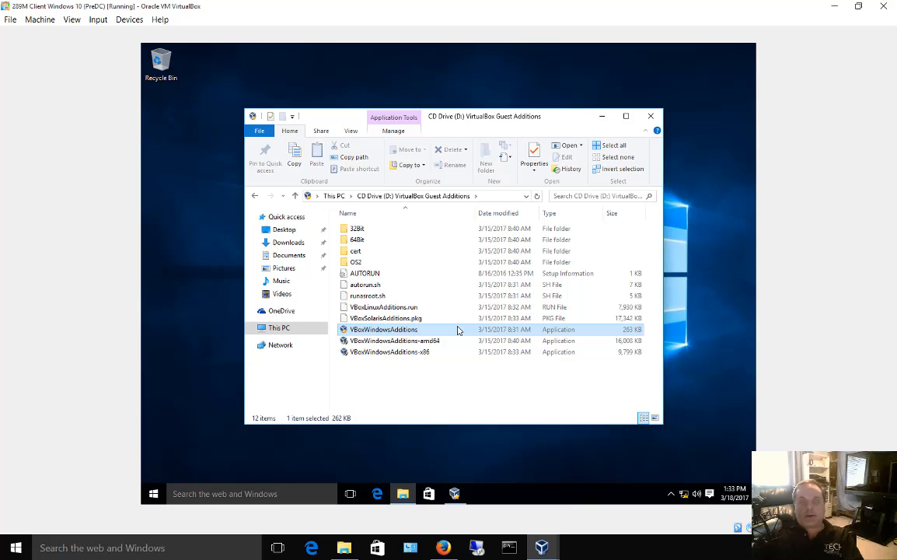
mouse_move(457, 329)
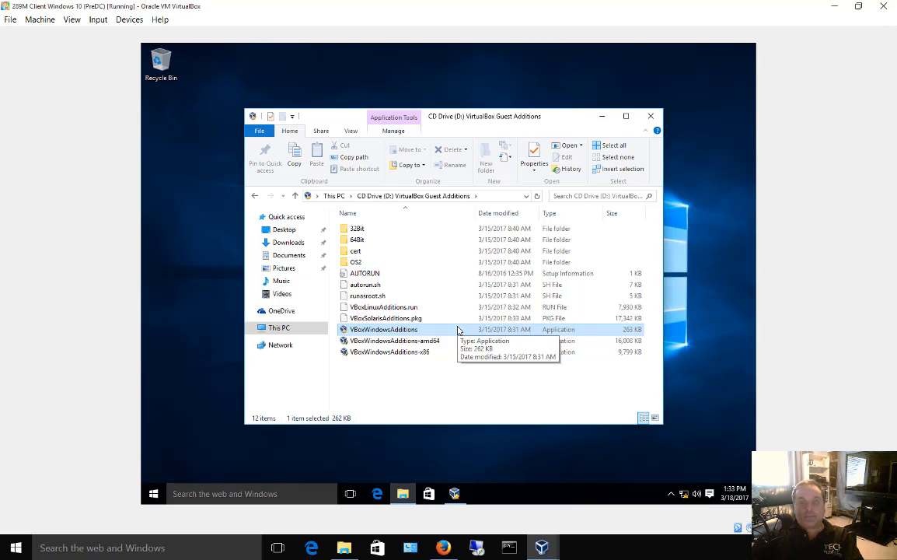
- Run VBoxWindowsAdditions and move past the welcome page, keeping the default install folder
double_click(382, 329)
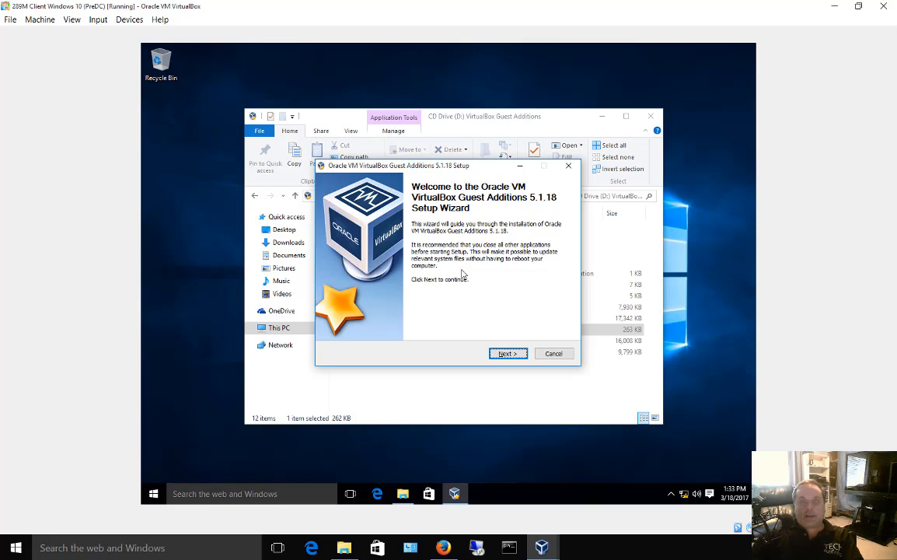
mouse_move(472, 310)
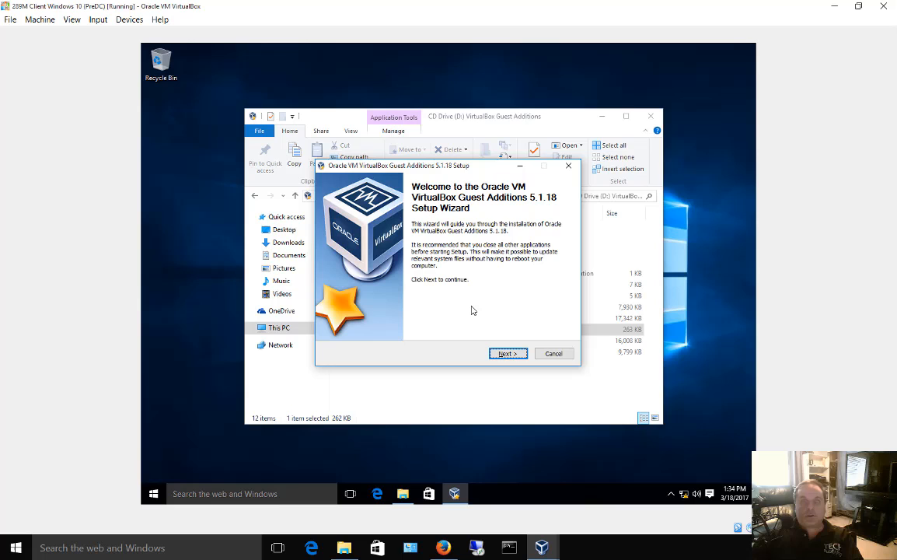
mouse_move(494, 338)
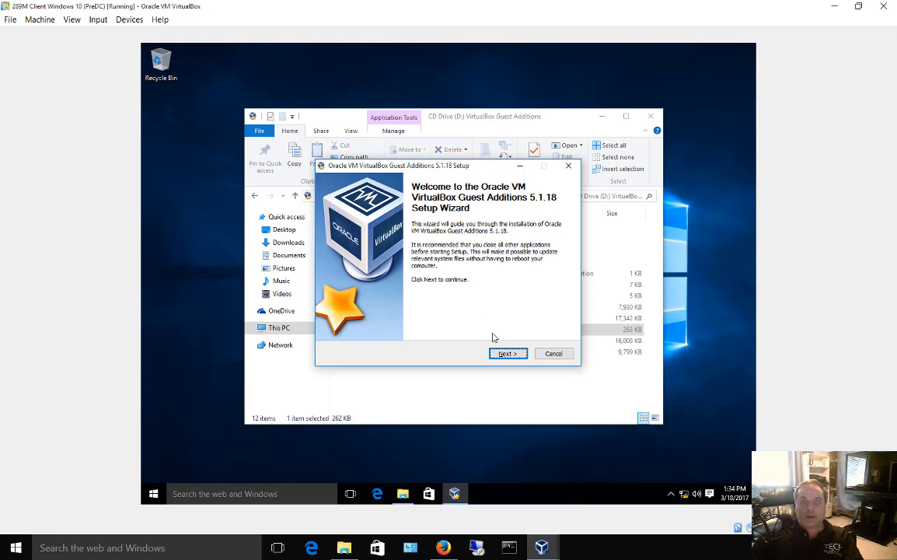
click(508, 353)
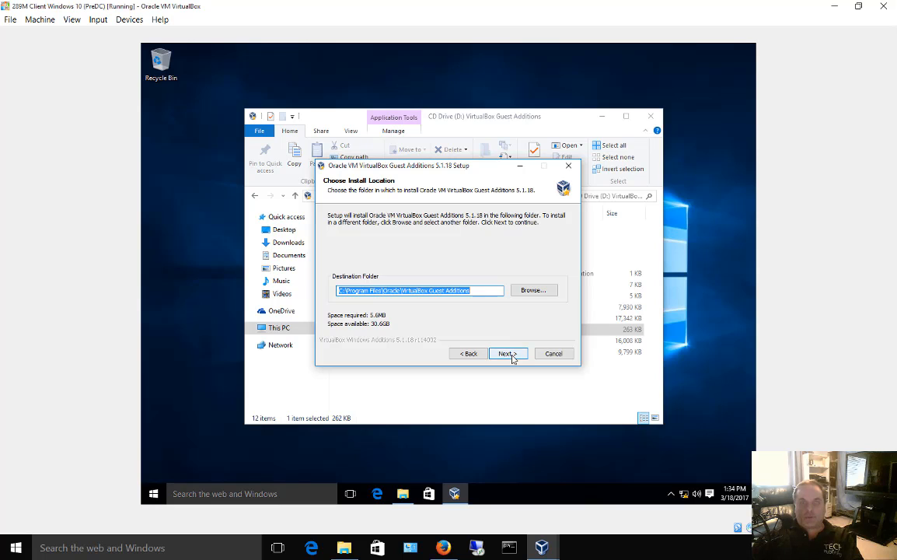
mouse_move(513, 360)
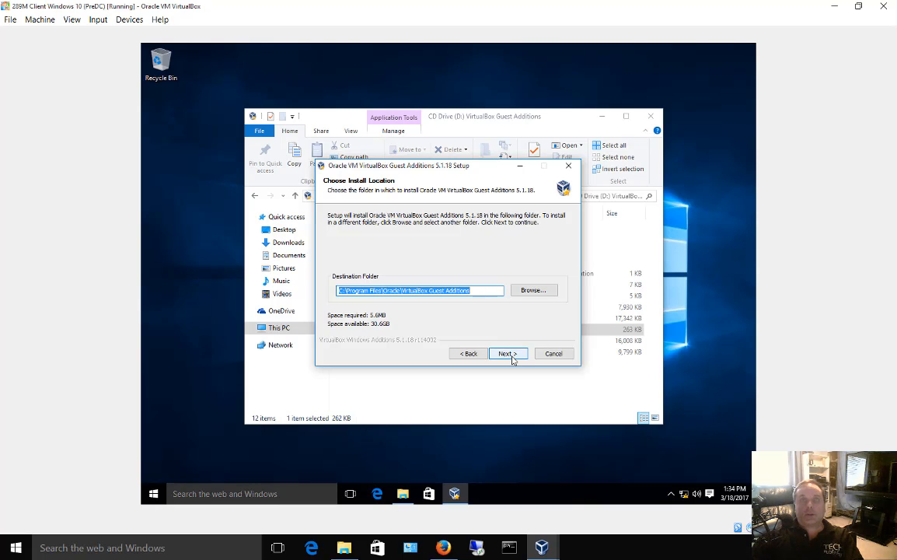
click(507, 353)
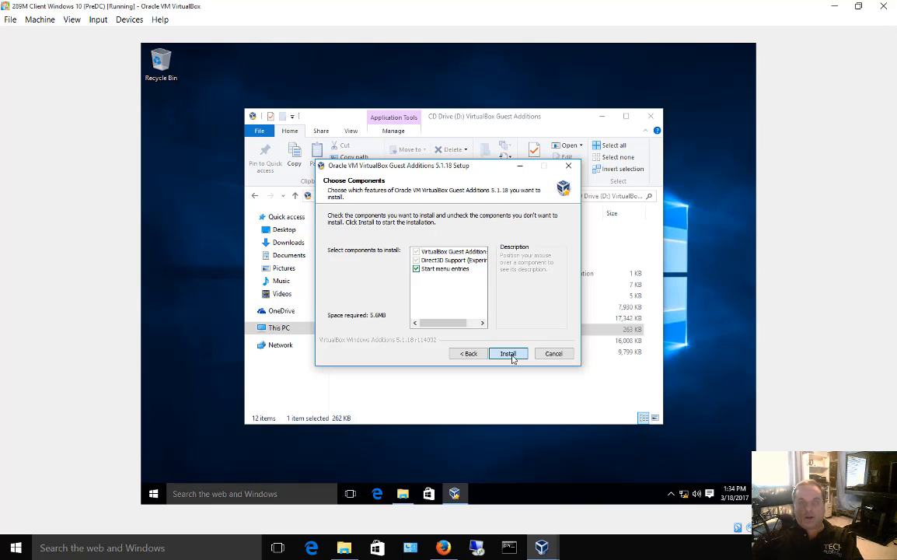
- Install Guest Additions 5.1.18 with default components and approve the Oracle driver software
click(507, 353)
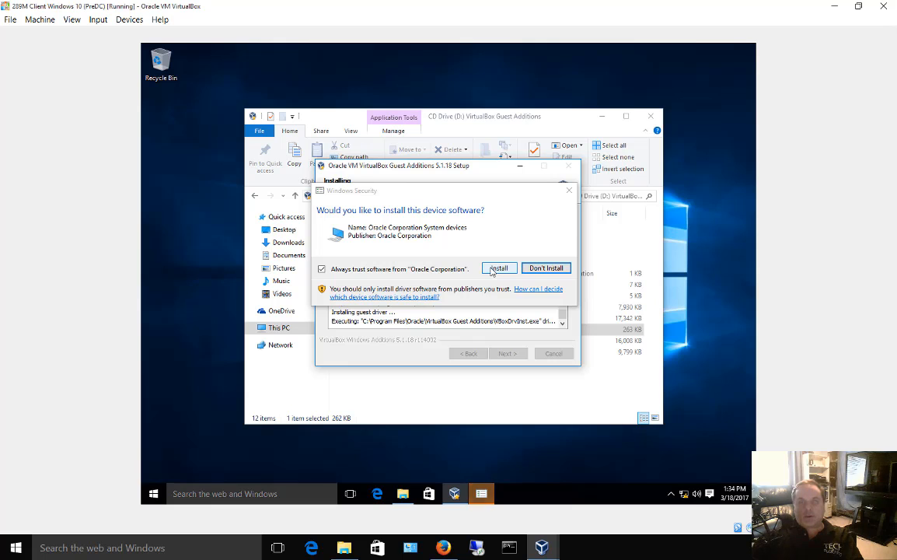
click(498, 267)
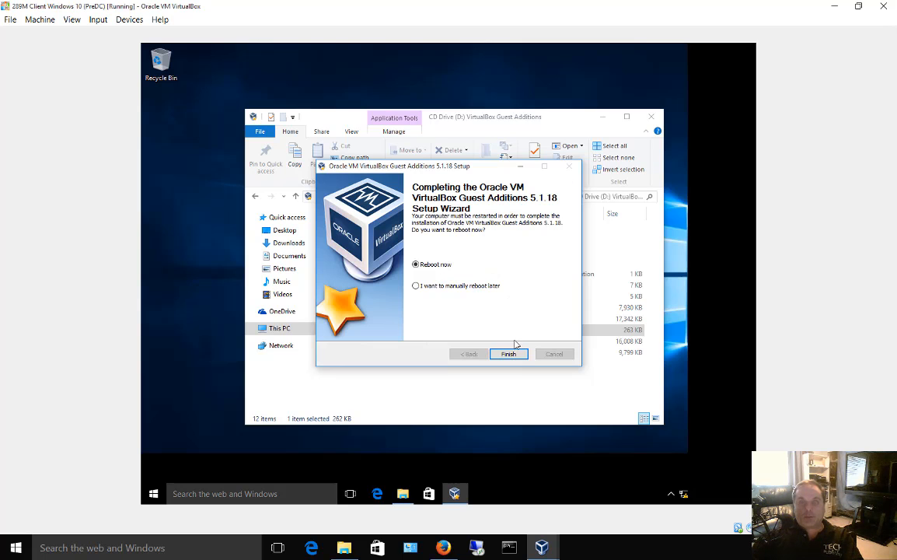
- Finish setup with Reboot now, then open the Devices menu after the restart
click(509, 353)
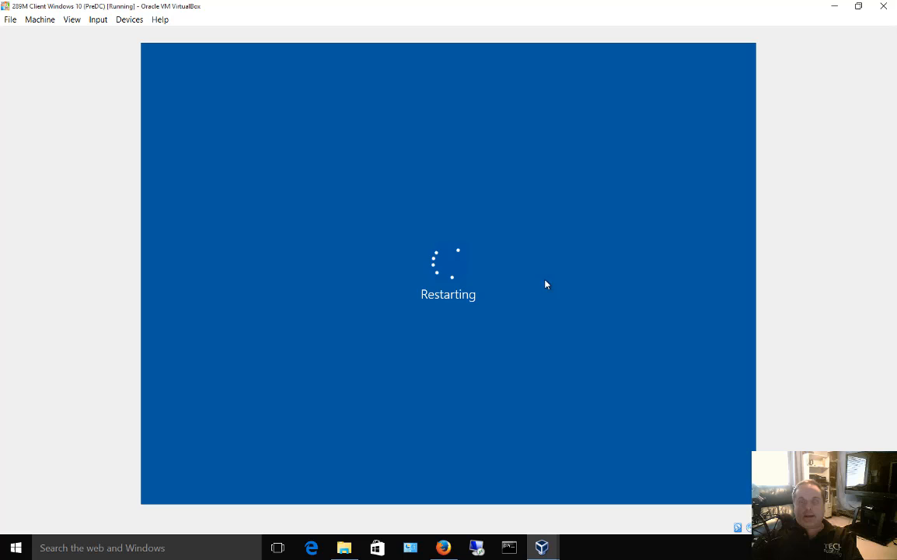
mouse_move(636, 268)
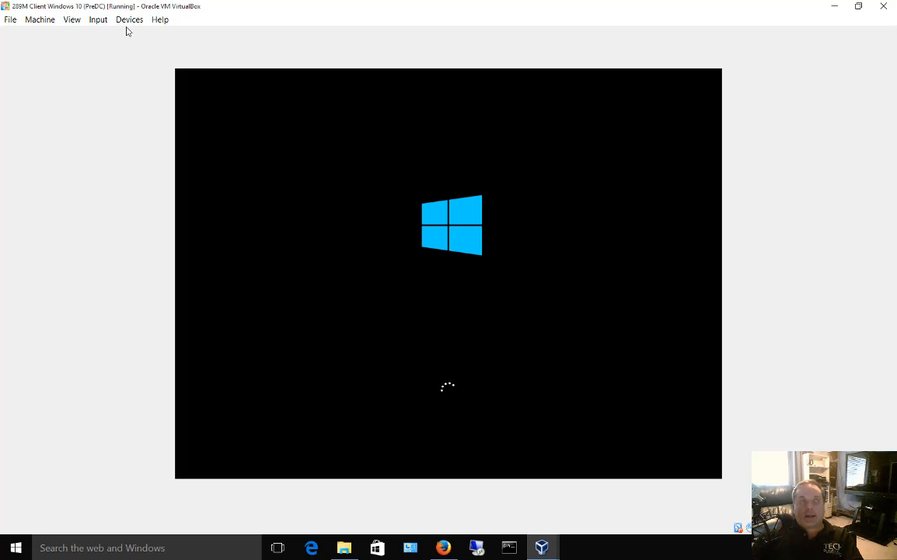
click(129, 19)
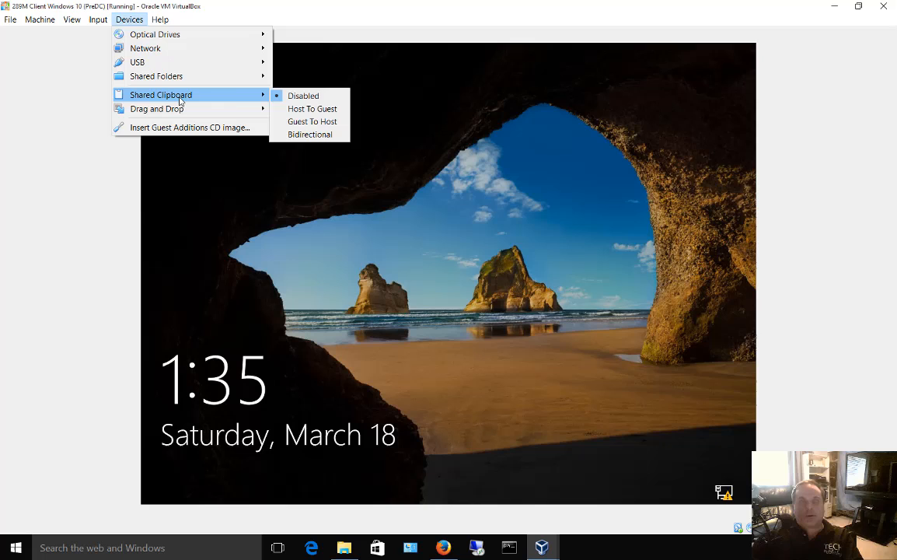
mouse_move(309, 134)
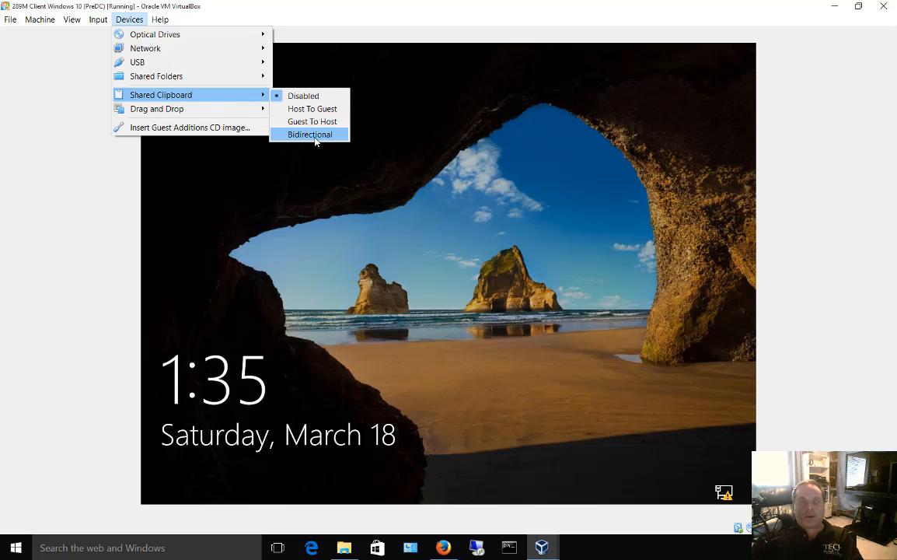
mouse_move(156, 109)
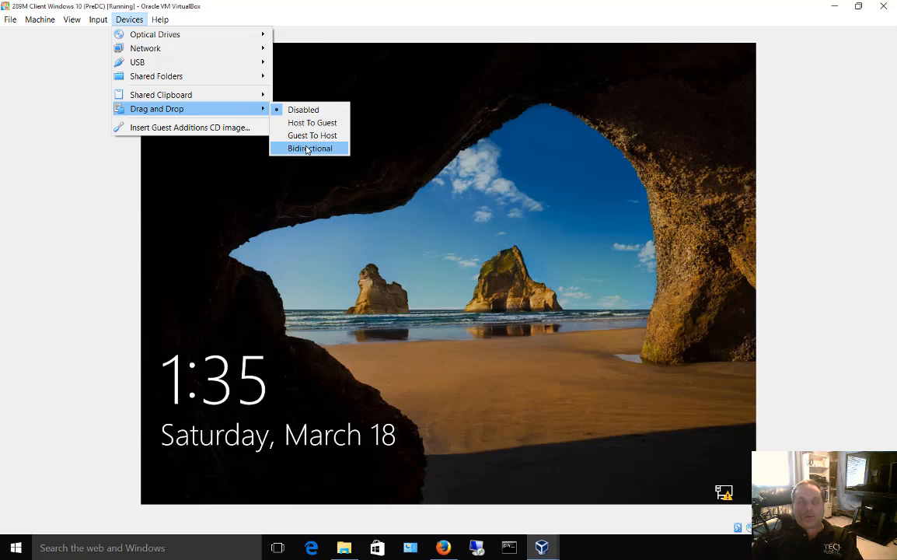
mouse_move(312, 123)
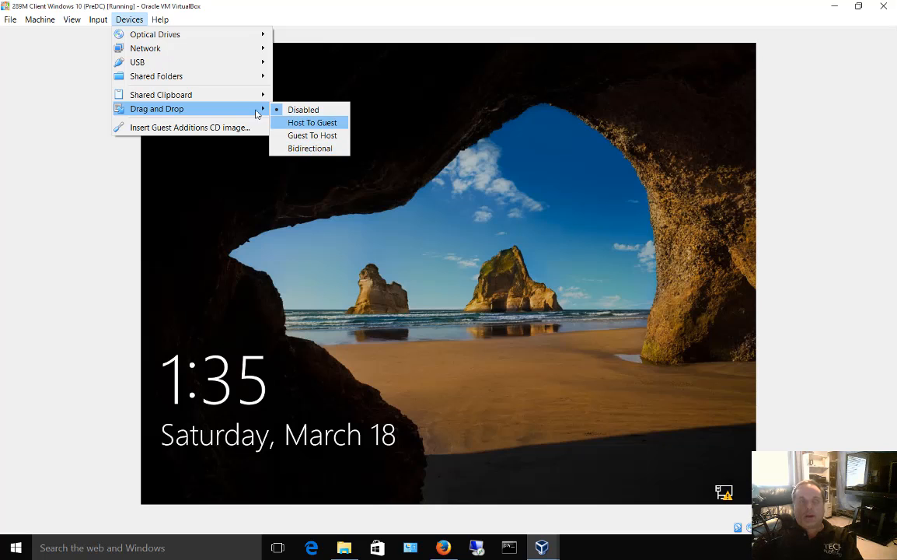